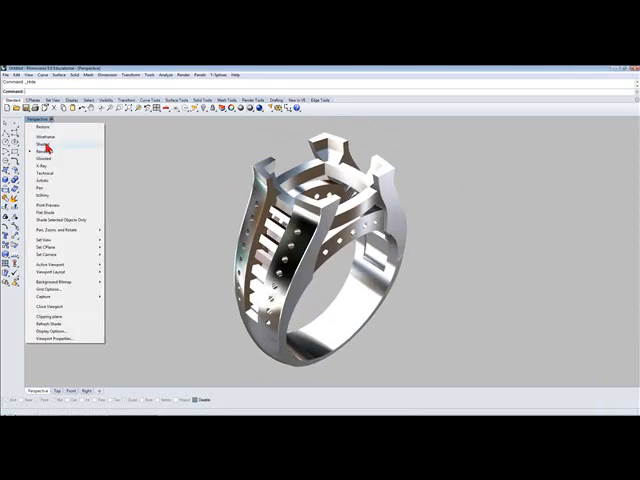
# Step: Switch the Perspective view of the sample signet ring to Shaded display
pyautogui.click(46, 147)
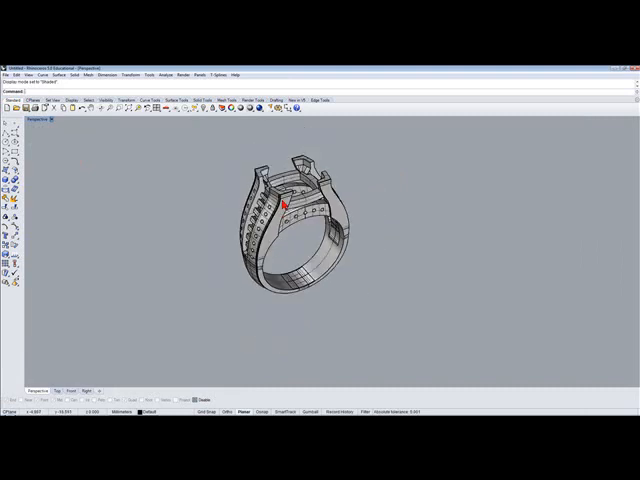
pyautogui.moveTo(285, 205); pyautogui.dragTo(285, 210)
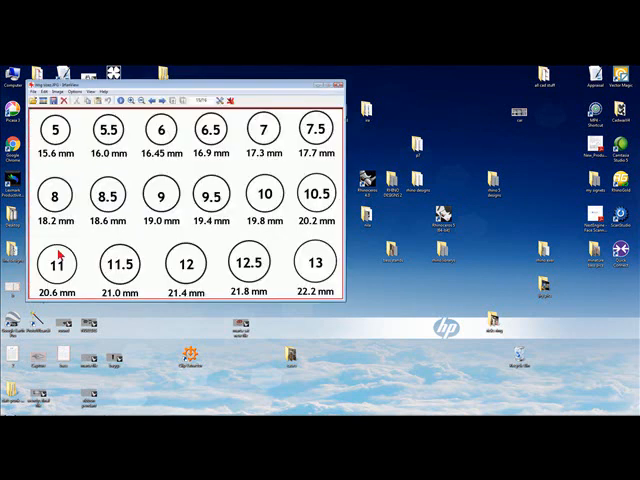
pyautogui.moveTo(148, 148)
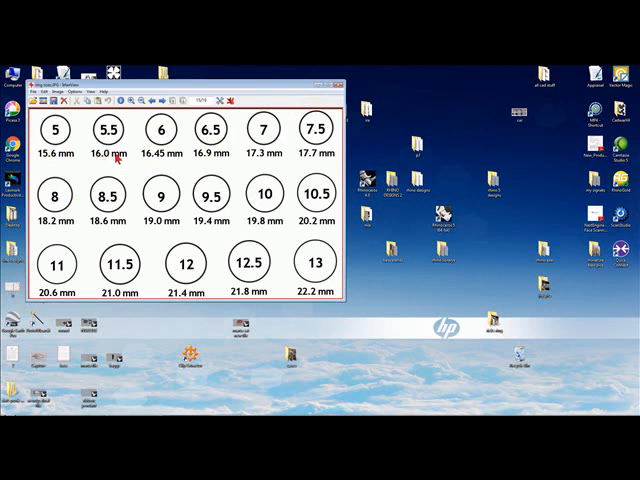
pyautogui.moveTo(327, 168)
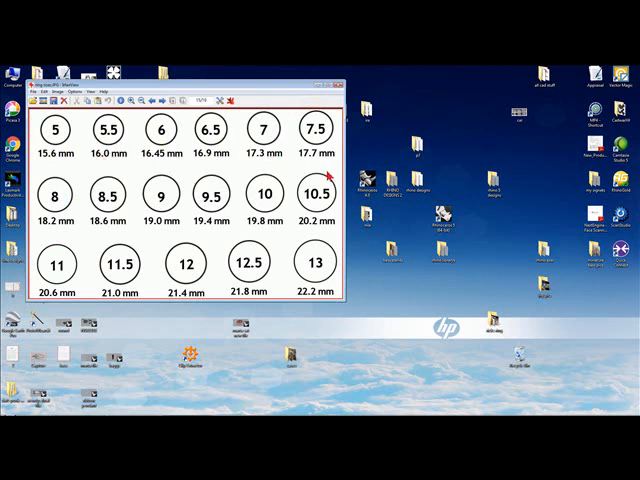
pyautogui.moveTo(128, 168)
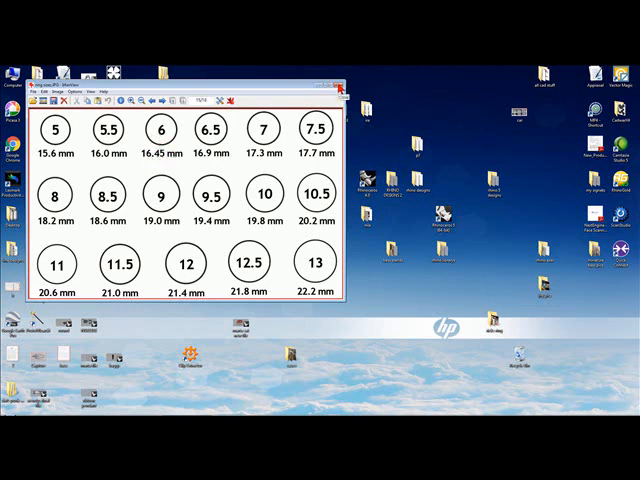
# Step: Close the IrfanView ring-size chart window
pyautogui.click(345, 89)
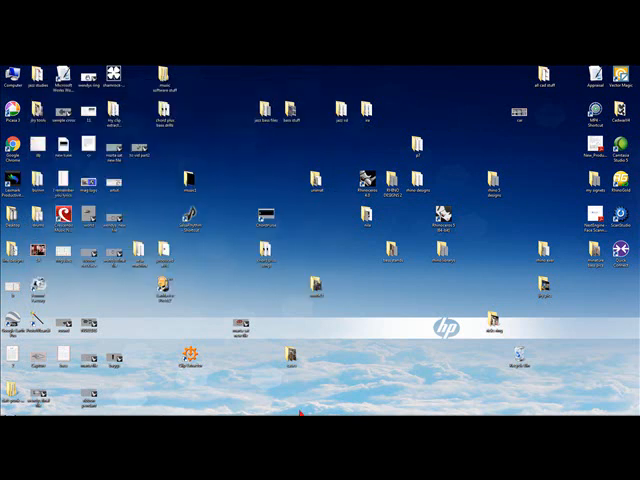
pyautogui.moveTo(216, 348)
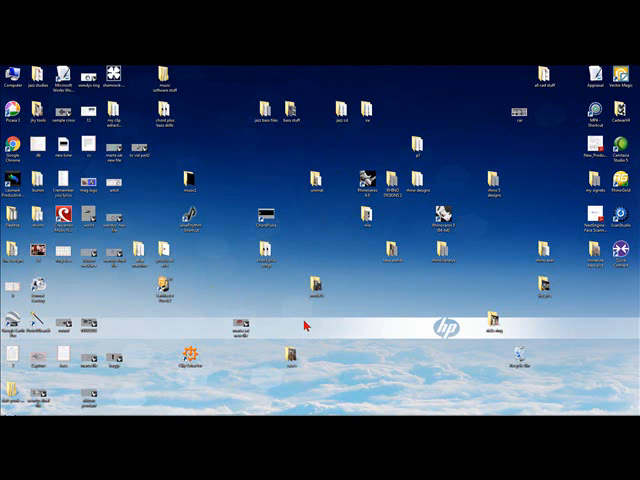
pyautogui.moveTo(315, 312)
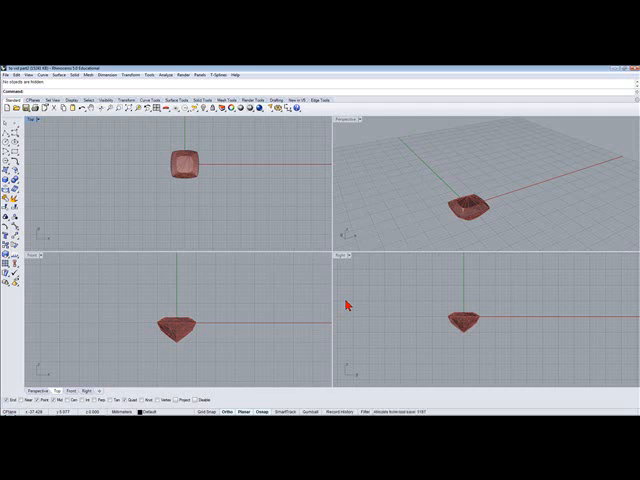
pyautogui.moveTo(208, 177)
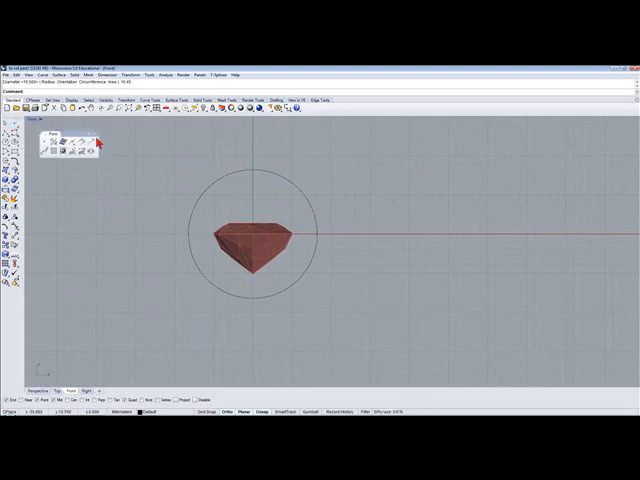
pyautogui.moveTo(93, 148)
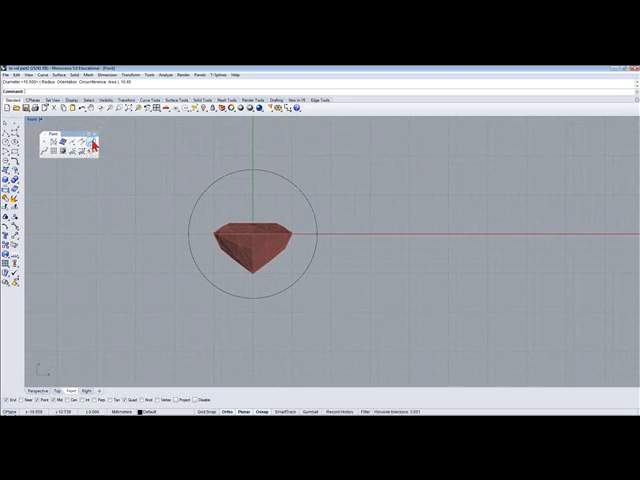
# Step: Select the finger-hole circle centred on the gemstone in the Front view
pyautogui.click(77, 144)
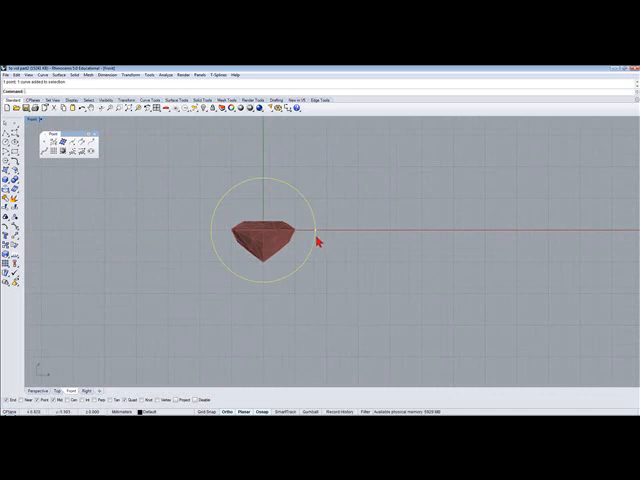
pyautogui.click(16, 248)
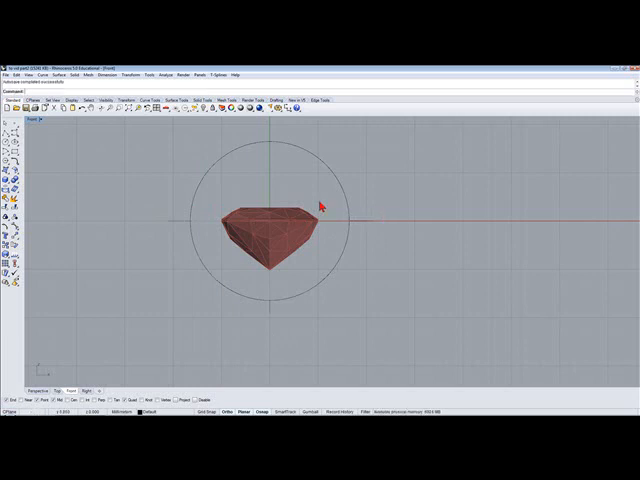
pyautogui.moveTo(388, 224)
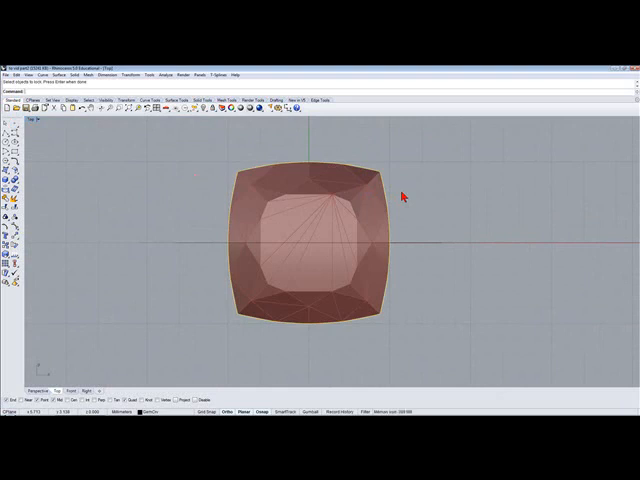
pyautogui.moveTo(290, 159)
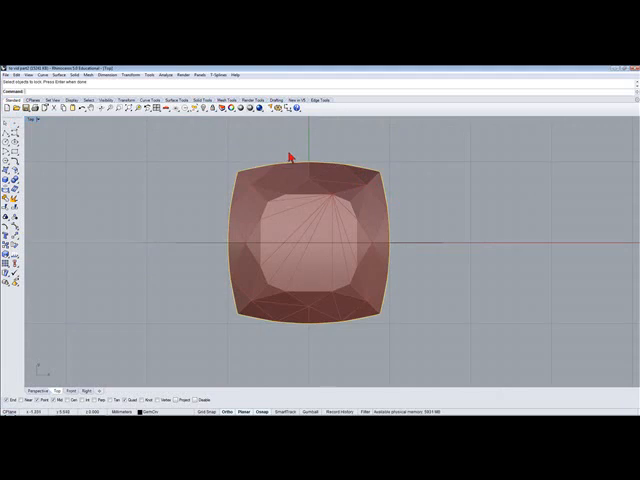
pyautogui.moveTo(229, 186)
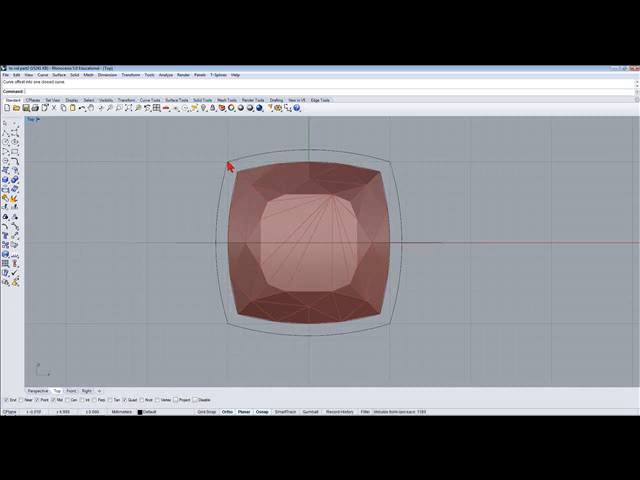
pyautogui.moveTo(242, 166)
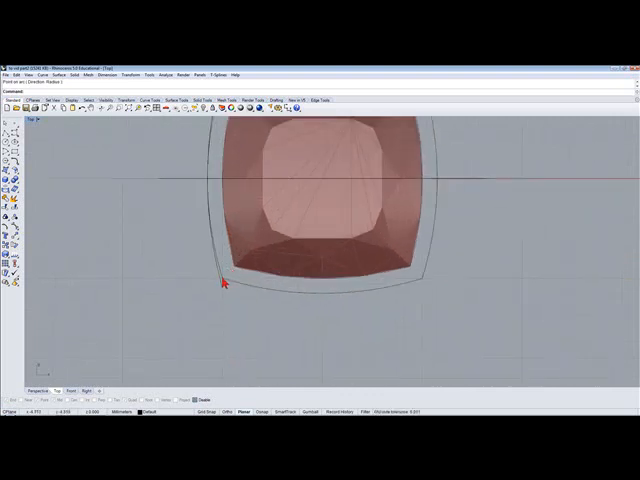
# Step: Pick the cushion-cut gem's outline in the Top view for offsetting
pyautogui.click(224, 282)
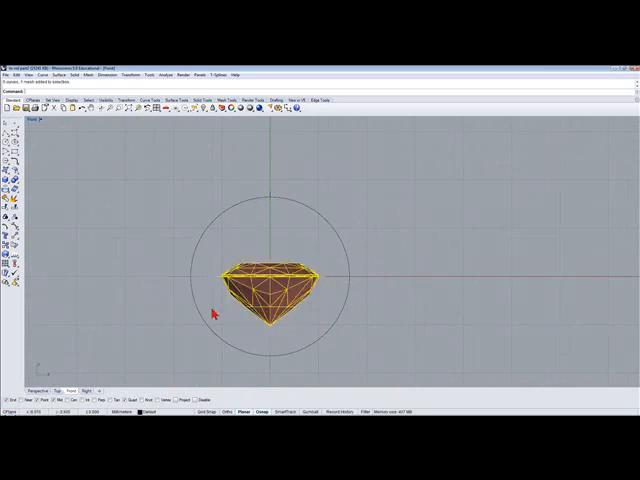
pyautogui.moveTo(267, 331)
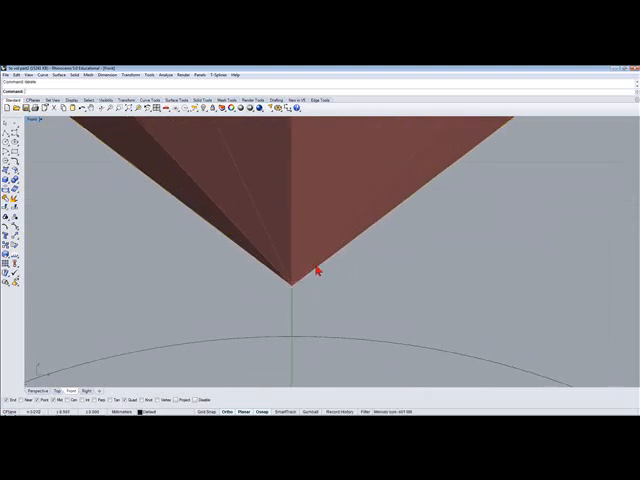
pyautogui.moveTo(236, 268)
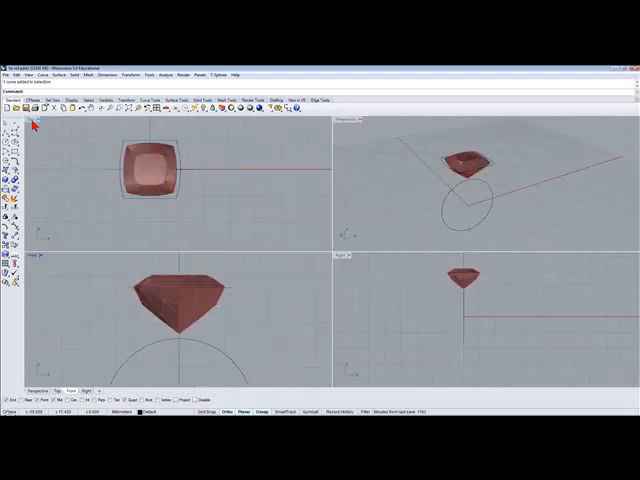
pyautogui.moveTo(272, 206)
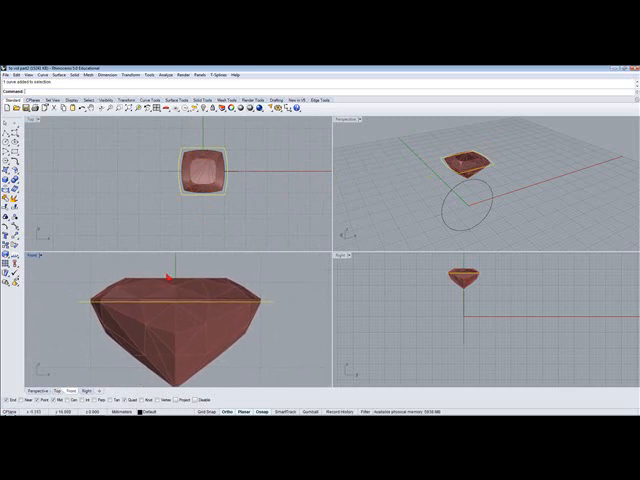
# Step: Maximize the Front viewport to position the offset outline
pyautogui.doubleClick(45, 258)
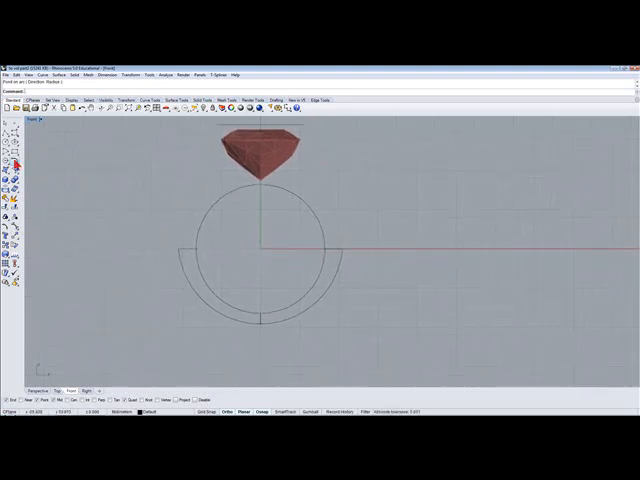
# Step: Open the curve flyout to draw the shank's arcs
pyautogui.click(11, 158)
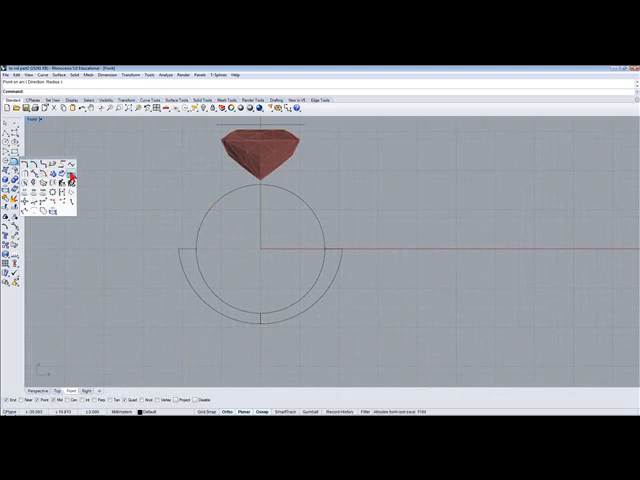
pyautogui.moveTo(87, 189)
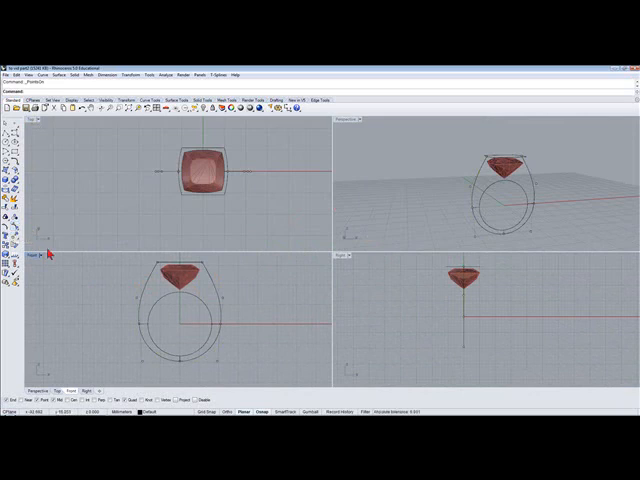
# Step: Maximize the Front view and rebuild the teardrop shank curve
pyautogui.doubleClick(42, 256)
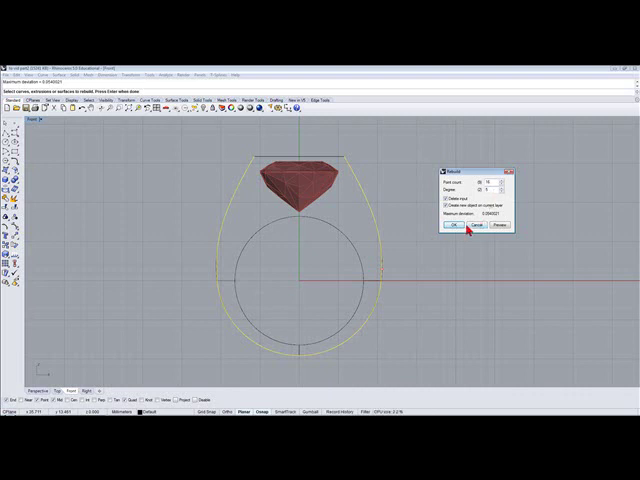
pyautogui.click(453, 225)
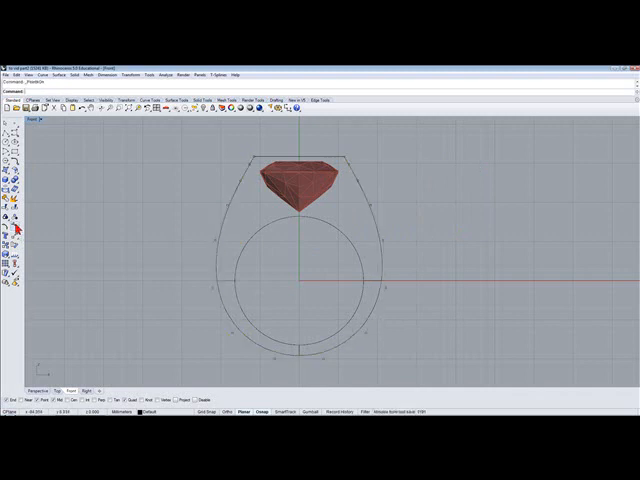
pyautogui.moveTo(201, 264)
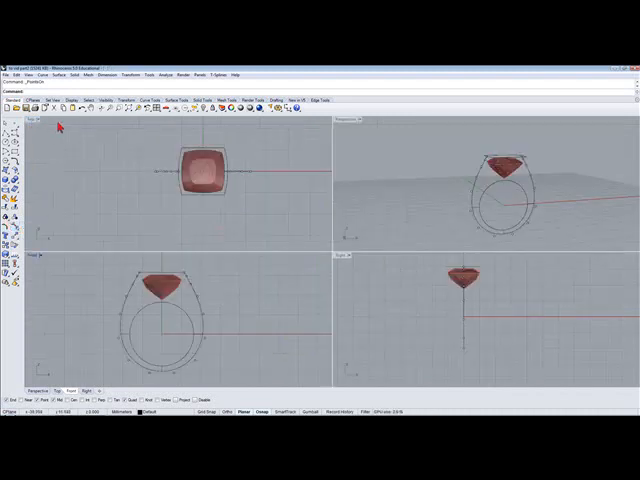
pyautogui.moveTo(375, 174)
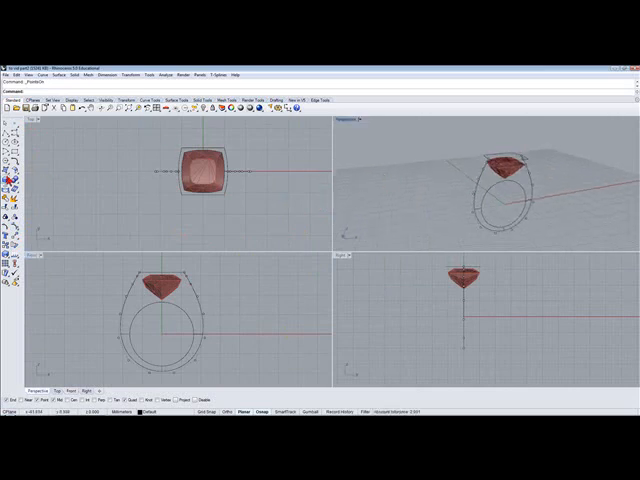
# Step: Sweep the cross-sections along both rails with Sweep 2 Rails, accepting default options
pyautogui.click(10, 177)
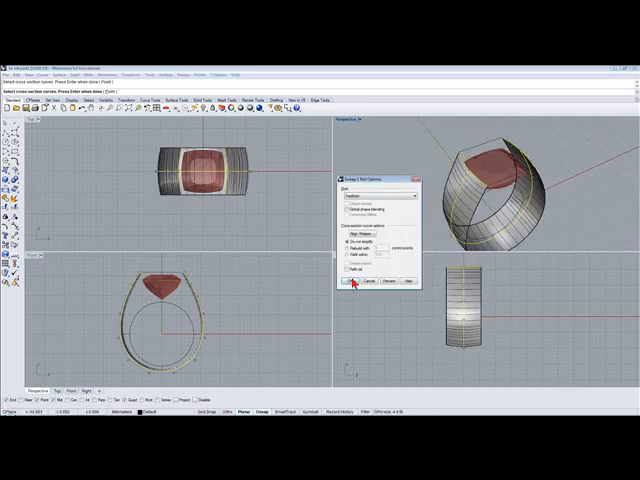
pyautogui.click(351, 283)
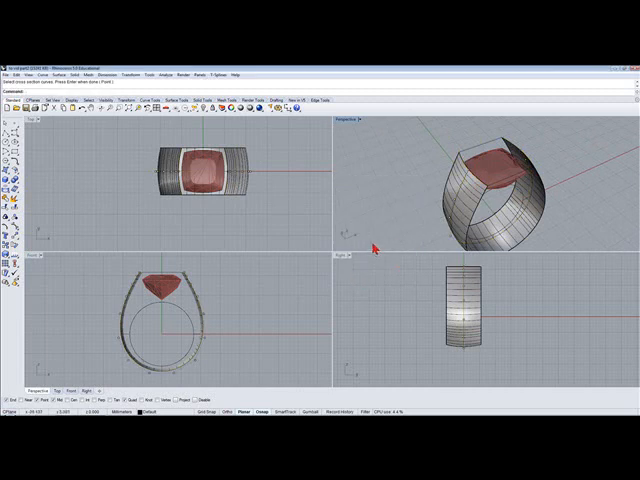
pyautogui.moveTo(134, 289)
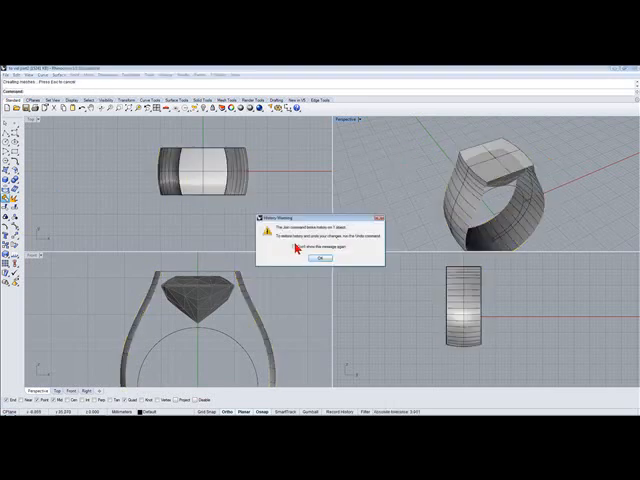
# Step: Dismiss the History Warning after joining the ring surfaces
pyautogui.click(319, 258)
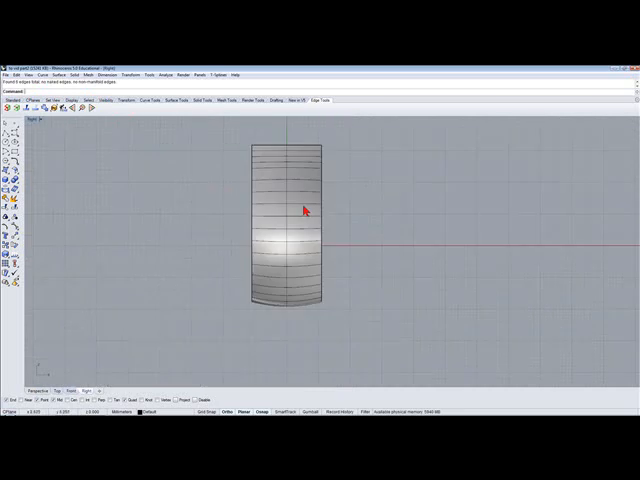
pyautogui.moveTo(207, 216)
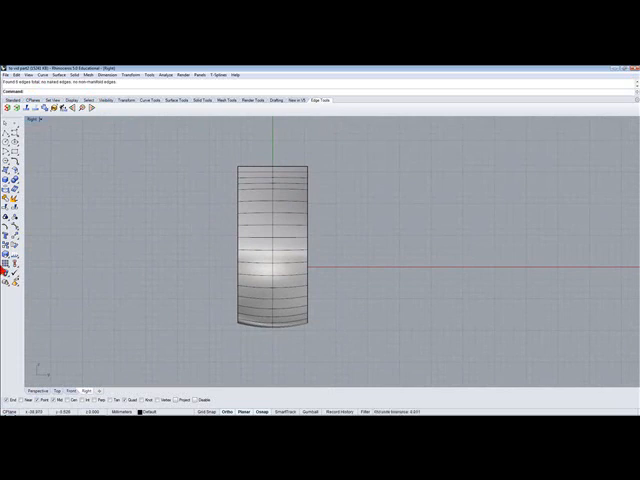
# Step: Start the Taper tool on the ring solid
pyautogui.click(11, 241)
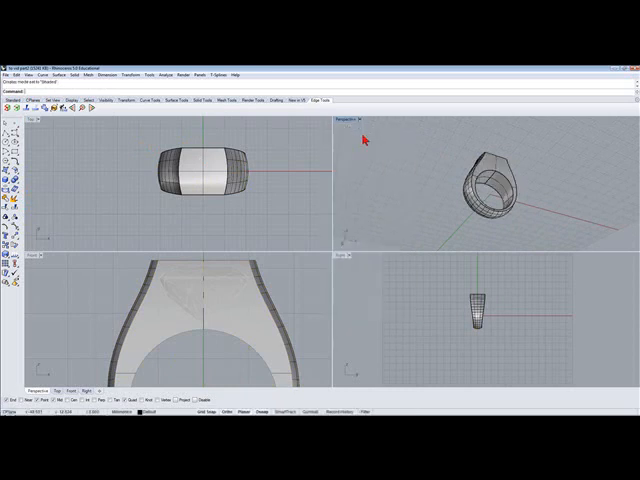
# Step: Maximize the Perspective viewport and switch it to Ghosted display to see the finger hole
pyautogui.doubleClick(357, 120)
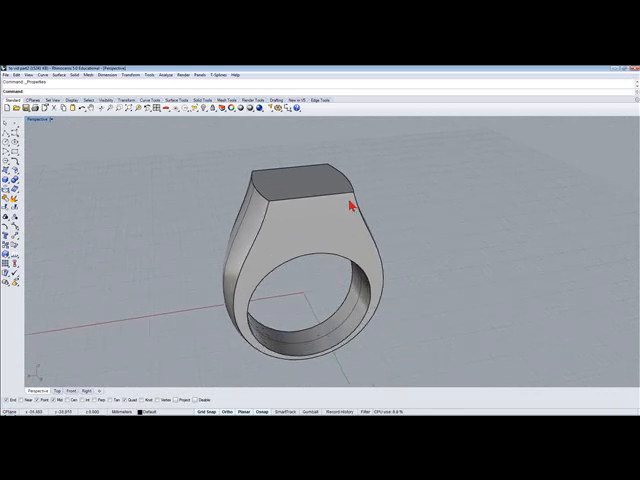
pyautogui.moveTo(54, 122)
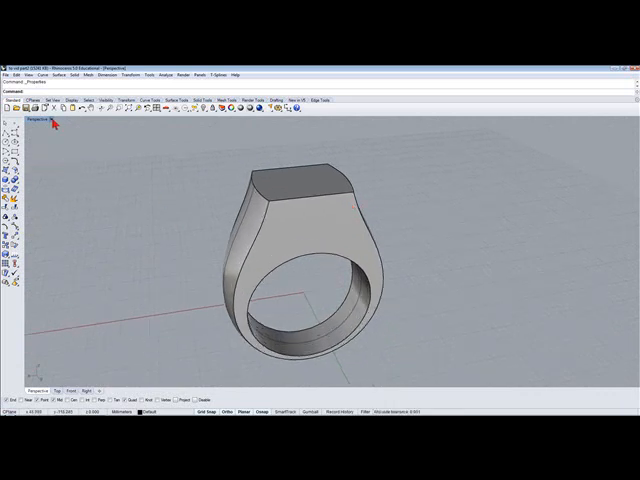
pyautogui.click(44, 121)
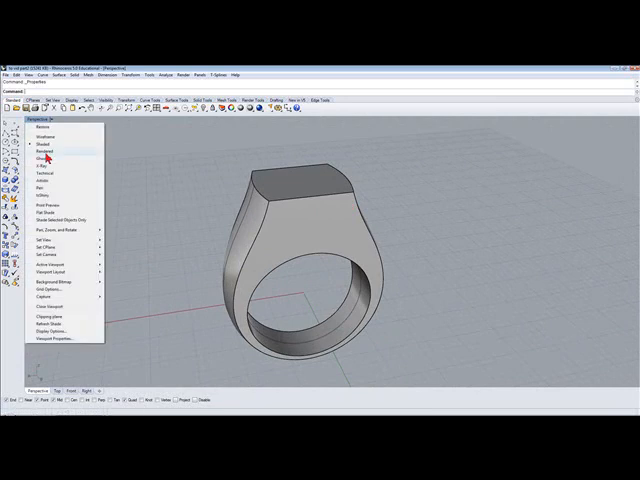
pyautogui.click(50, 146)
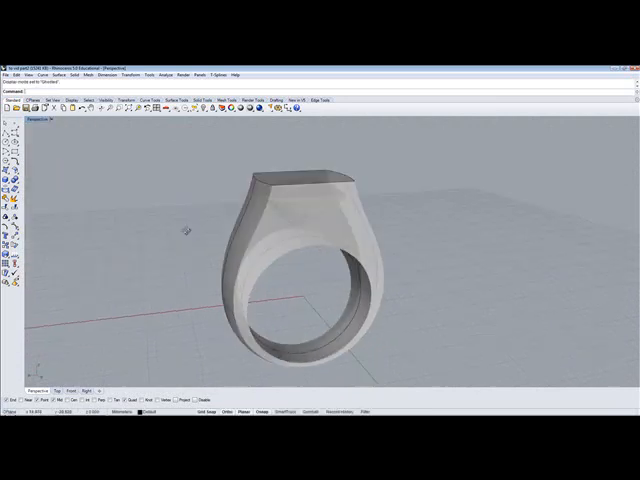